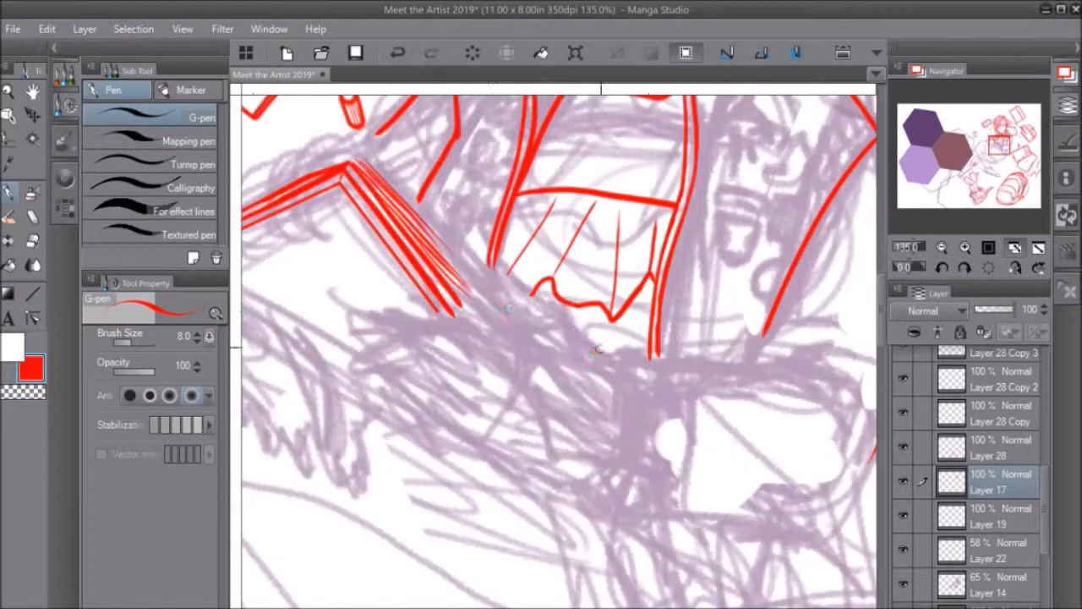
# - Ink the legs and sneakers with laces in red G-pen lines over the purple sketch
pyautogui.click(940, 269)
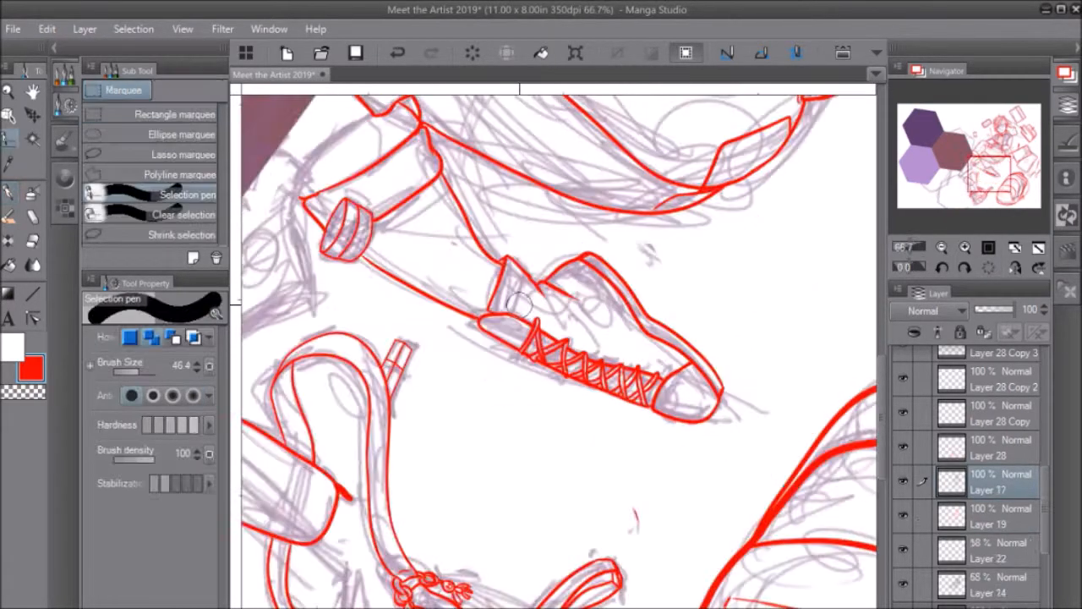
# - Ink the face, glasses and hair in clean red lines over the purple sketch
pyautogui.click(34, 115)
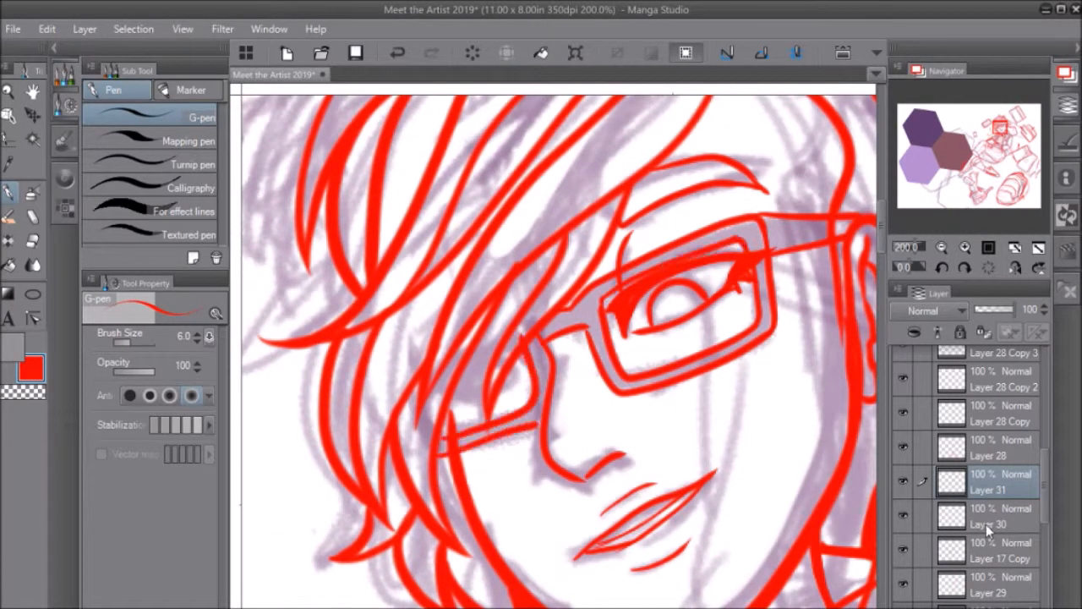
# - Fill flat base colours under the line art: red jacket with pins, blue top, skin tones and notebook
pyautogui.click(941, 247)
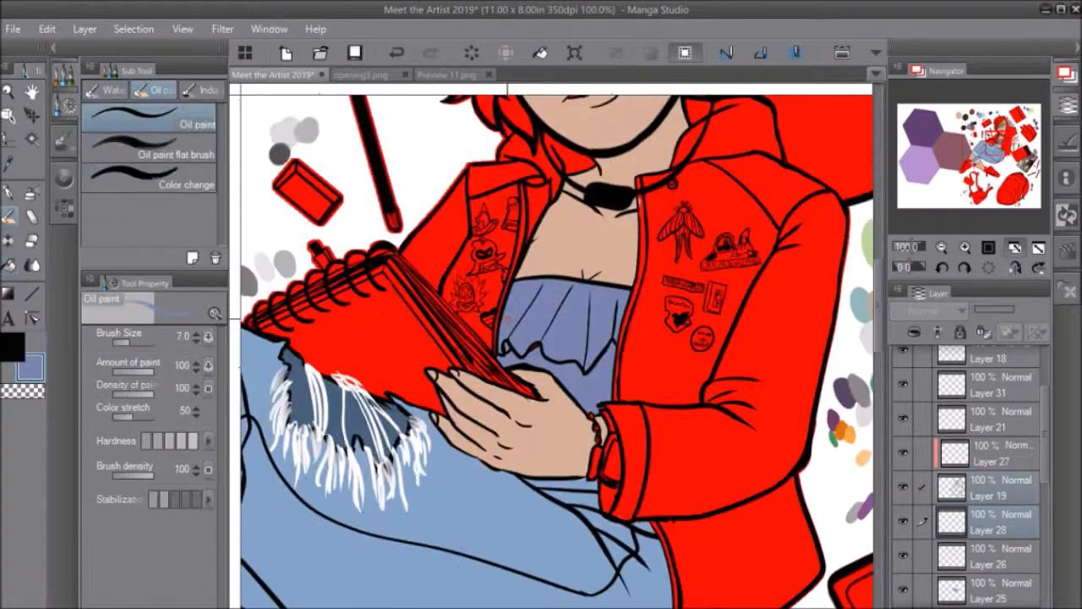
# - Paint the brown shoulder bag, strap, doll keychain and tan card base with the oil paint brush
pyautogui.scroll(-3)
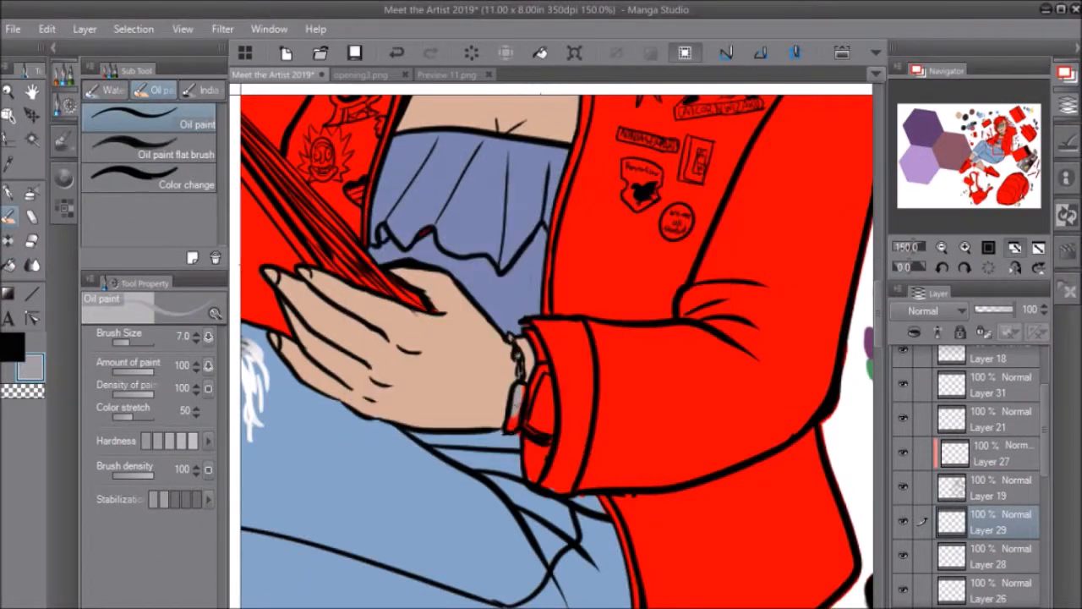
pyautogui.scroll(-3)
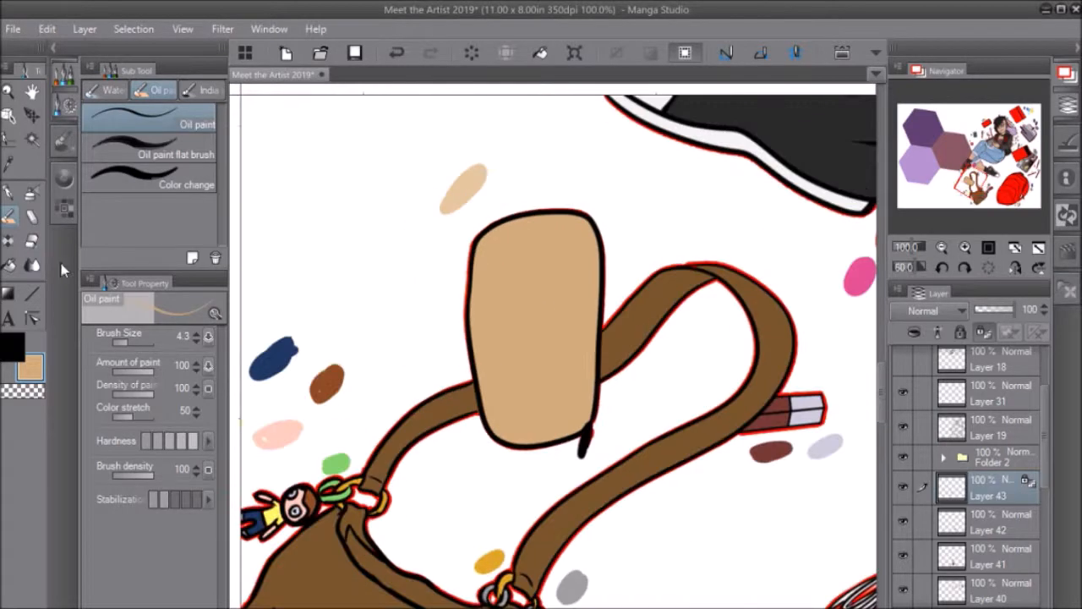
# - Paint the Moon tarot design on the card and colour the bearded keychain head with a red beard
pyautogui.moveTo(507, 254); pyautogui.dragTo(541, 415)
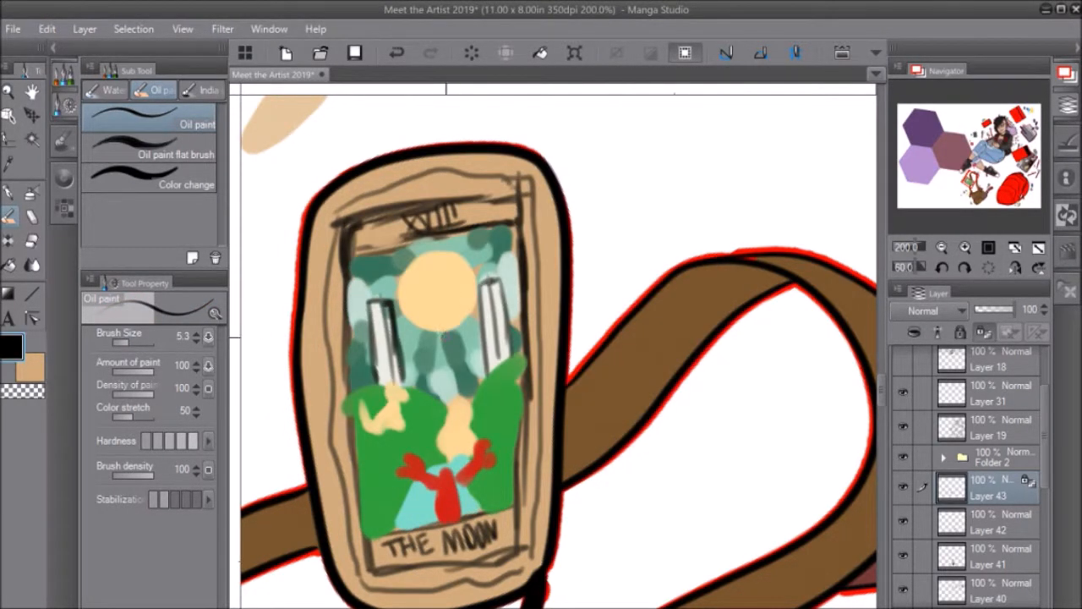
pyautogui.moveTo(423, 279); pyautogui.dragTo(448, 304)
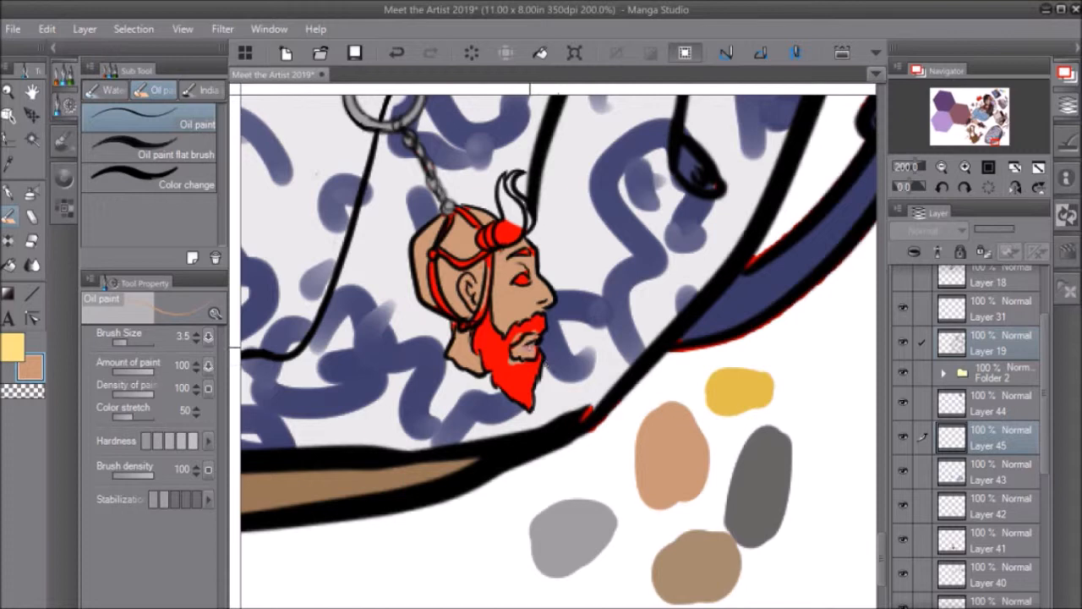
# - Colour the jacket-back pins, including a purple wizard badge and green leaf, from the swatch dabs
pyautogui.click(10, 264)
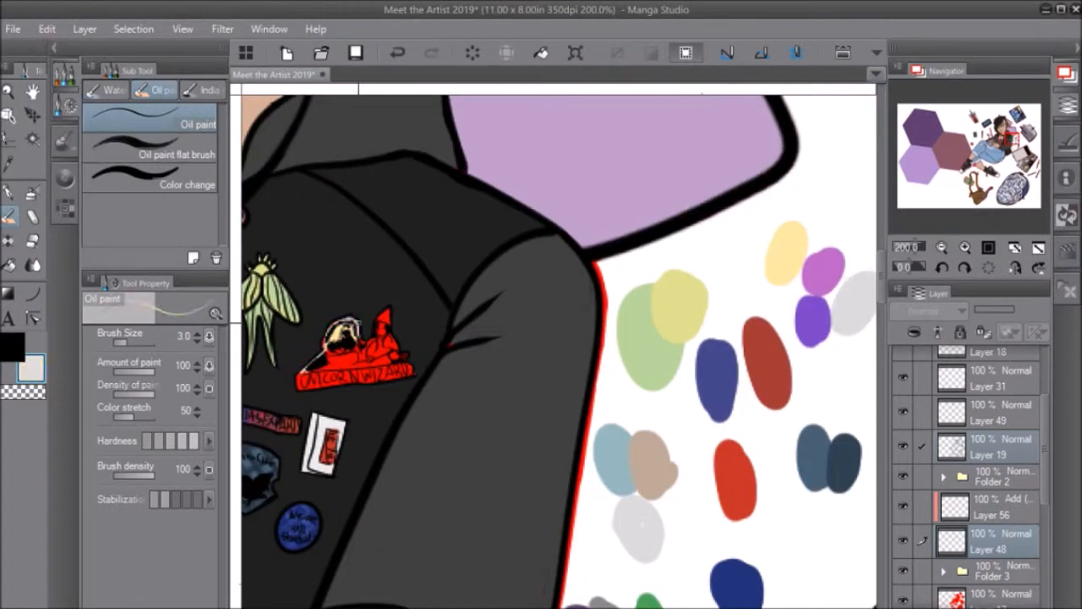
pyautogui.scroll(-3)
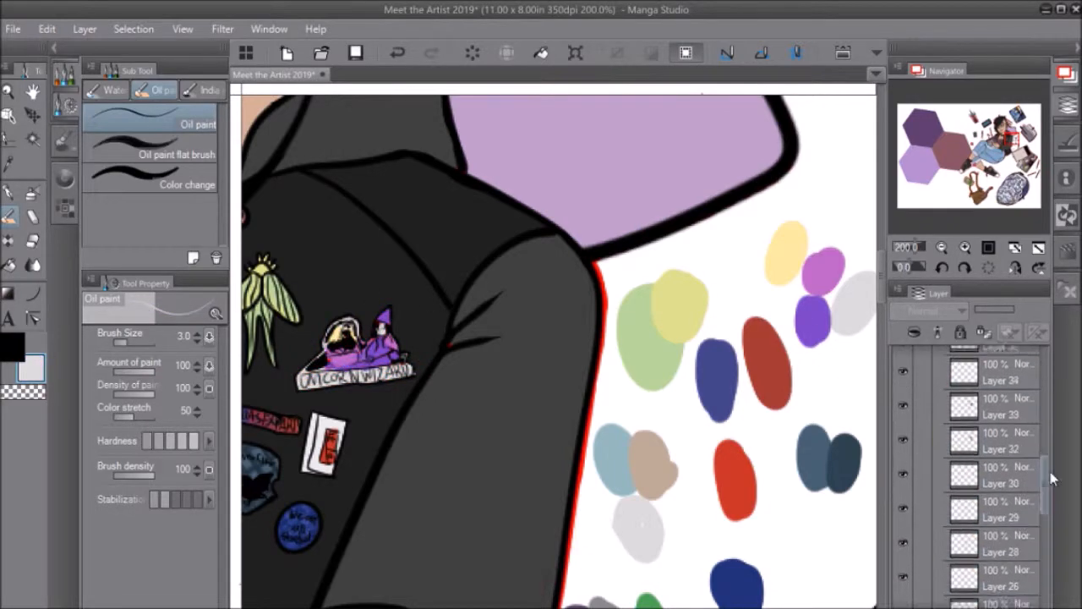